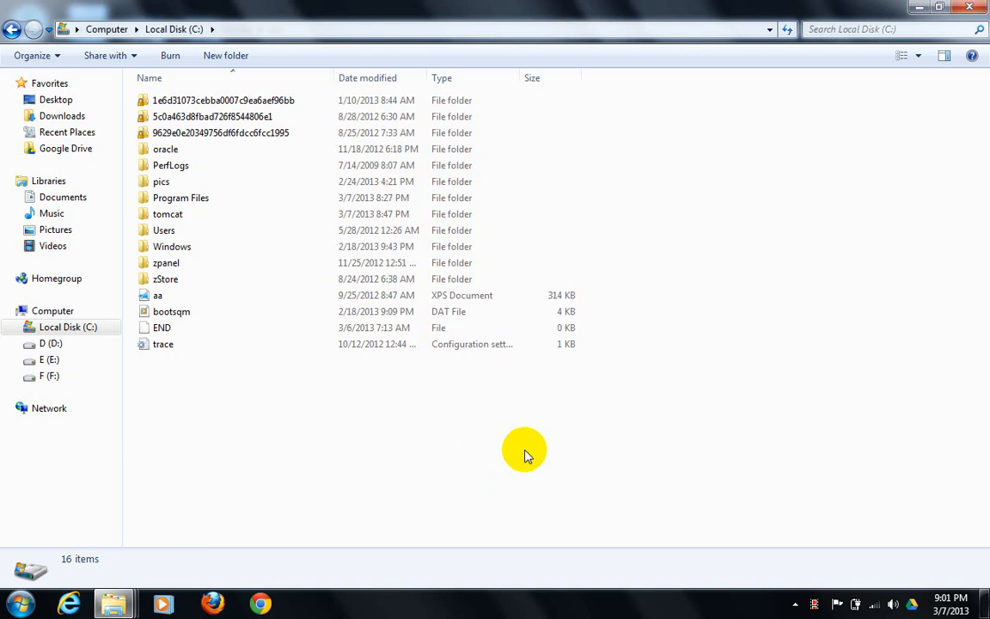
{"action": "mouse_move", "coordinate": [581, 381]}
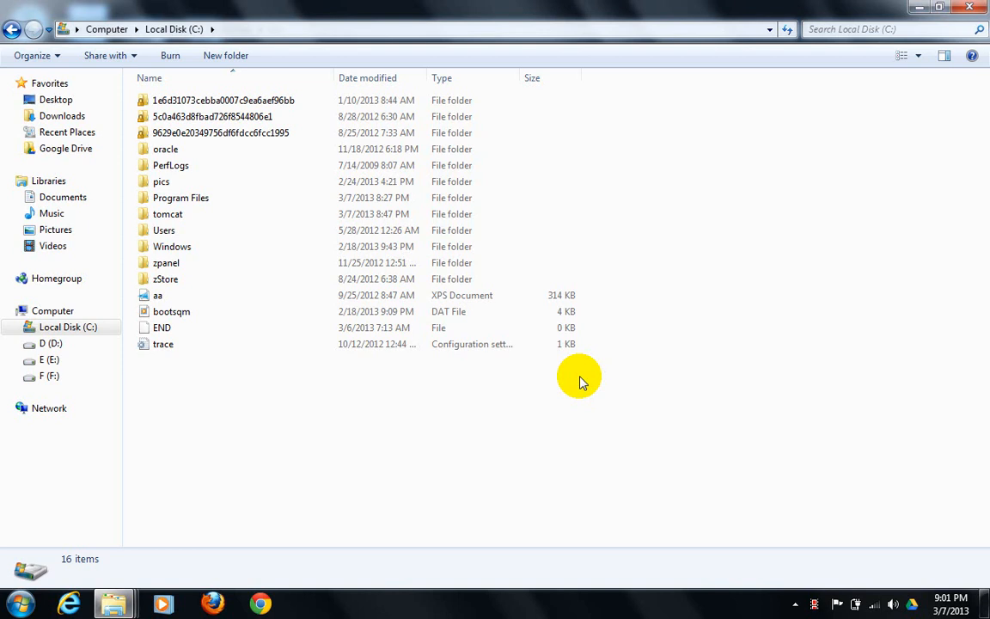
- Open the tomcat folder on Local Disk (C:), showing bin, conf, lib, logs, webapps and work
{"action": "double_click", "coordinate": [168, 213]}
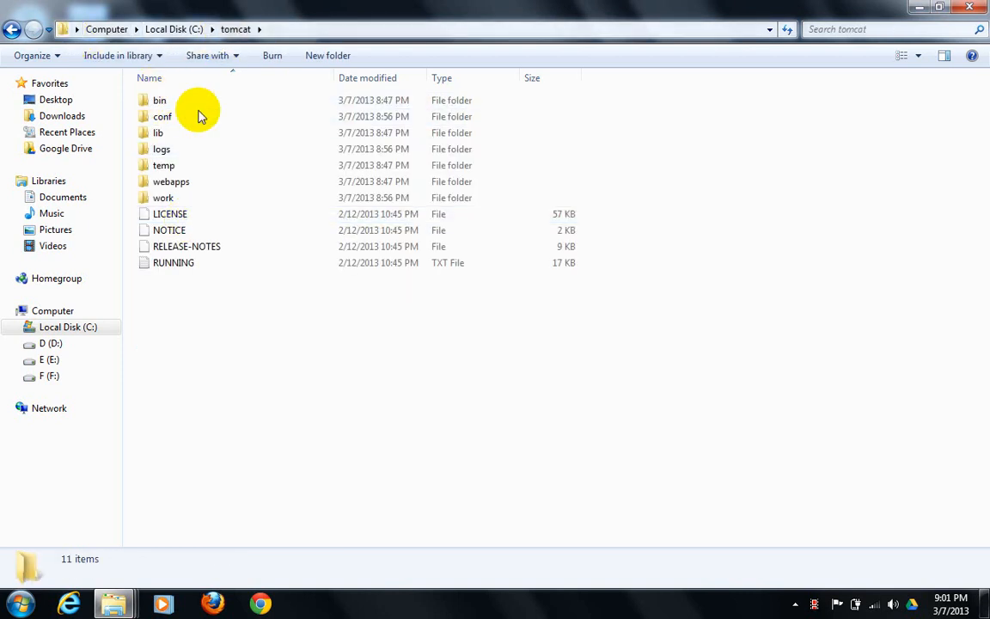
{"action": "mouse_move", "coordinate": [381, 318]}
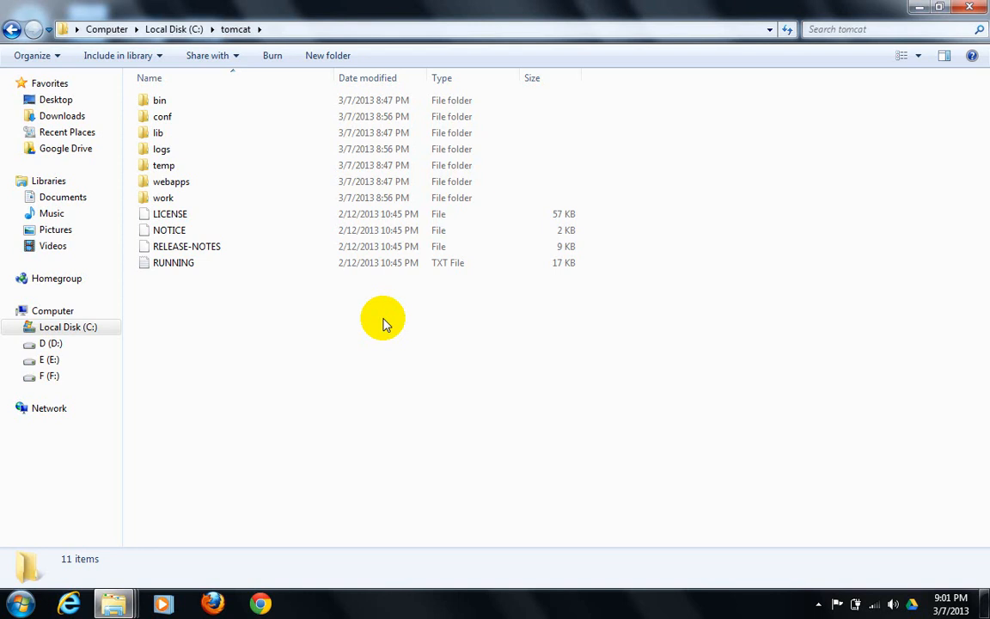
- From the Start menu, bring up Computer's Properties page showing Windows 7 Ultimate, 32-bit, admin-PC
{"action": "left_click", "coordinate": [16, 605]}
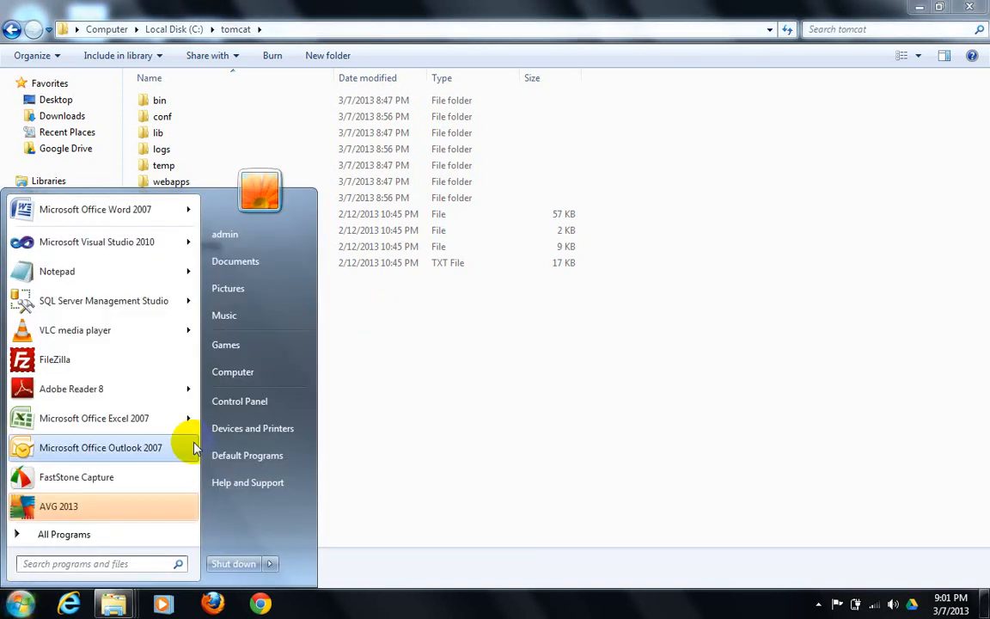
{"action": "mouse_move", "coordinate": [239, 402]}
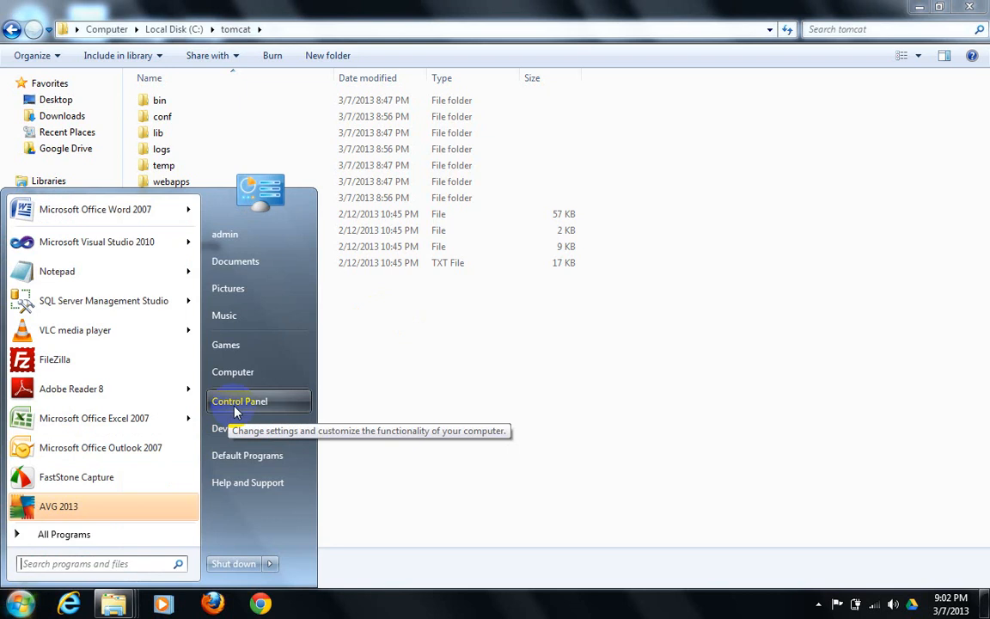
{"action": "left_click", "coordinate": [244, 398]}
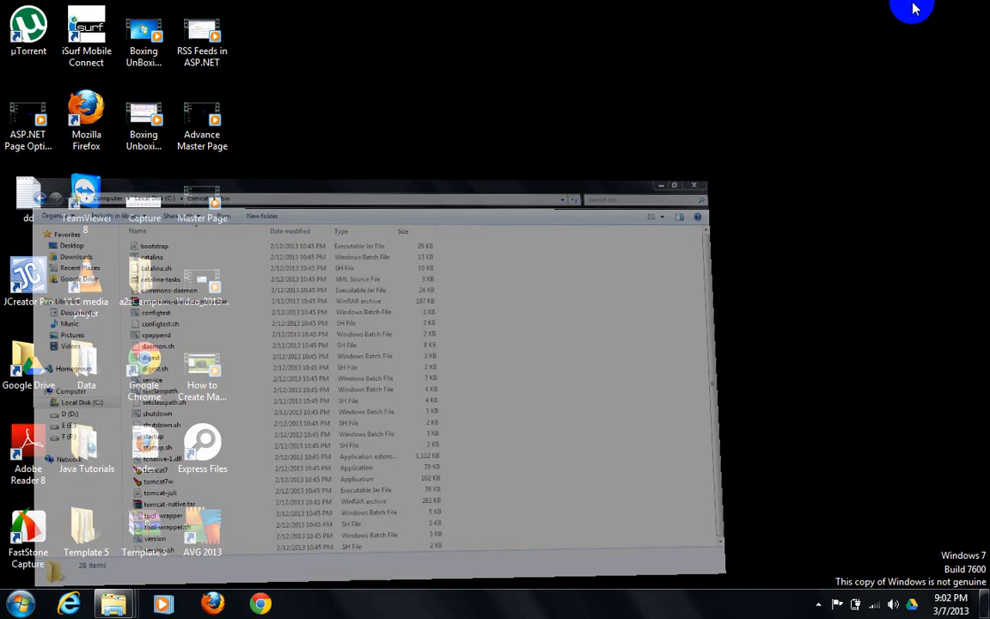
{"action": "left_click", "coordinate": [694, 186]}
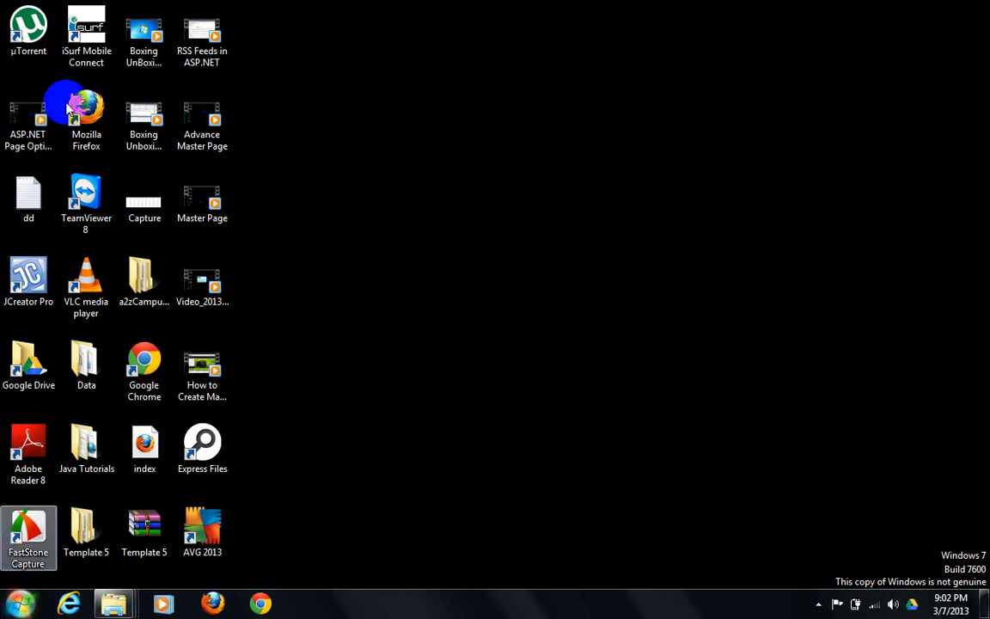
{"action": "left_click", "coordinate": [17, 601]}
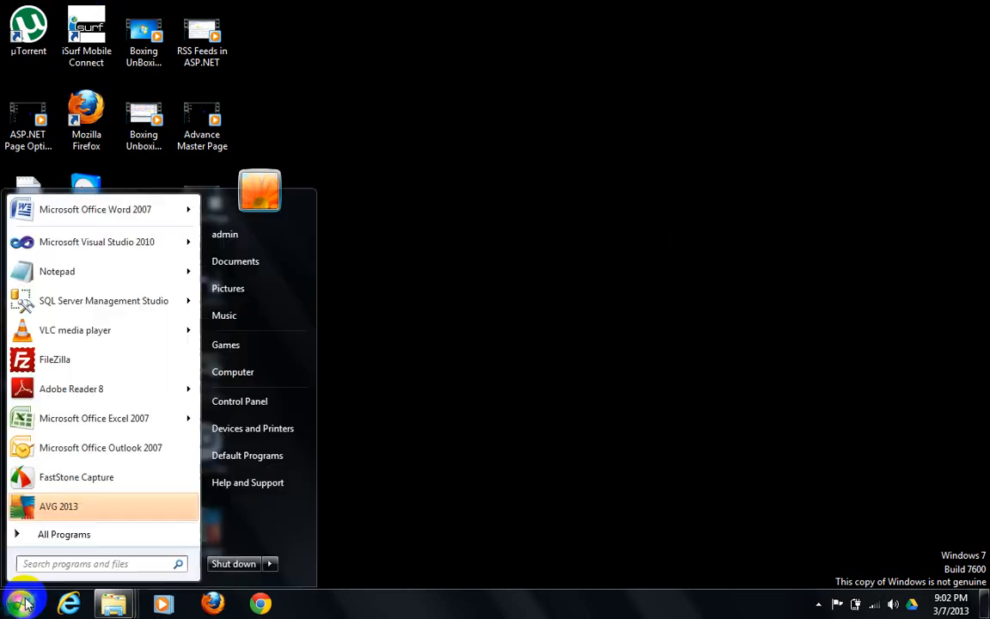
{"action": "right_click", "coordinate": [232, 372]}
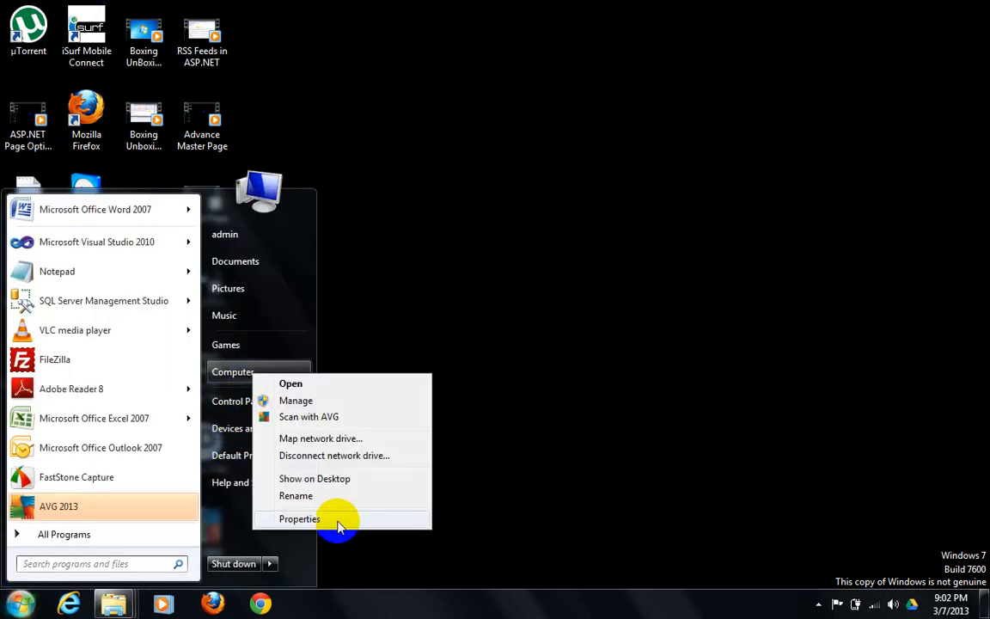
{"action": "left_click", "coordinate": [299, 519]}
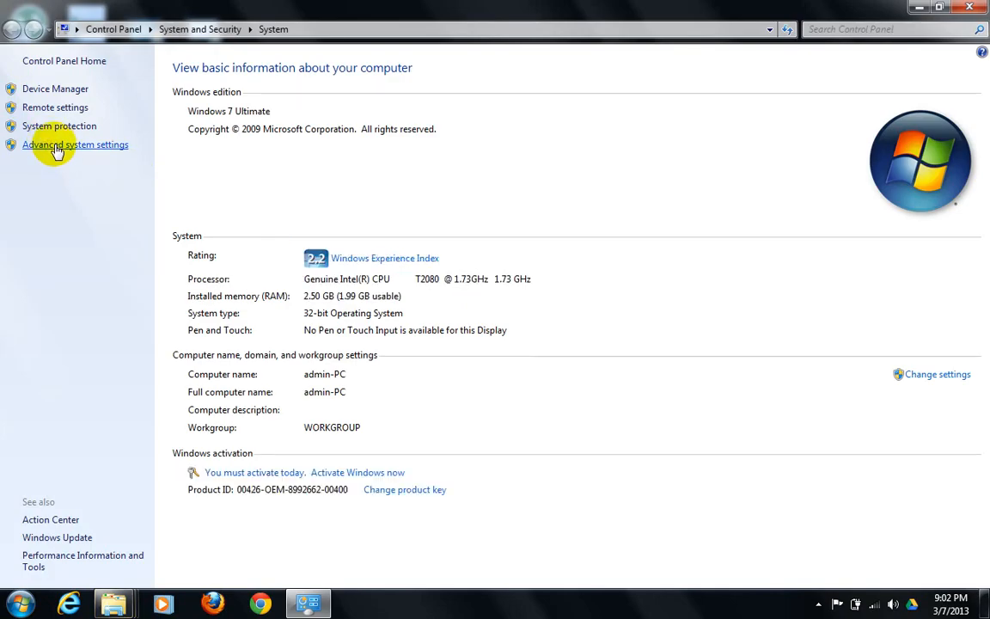
- Reach Environment Variables via Advanced system settings and edit CATALINA_HOME, set to C:\tomcat
{"action": "left_click", "coordinate": [75, 145]}
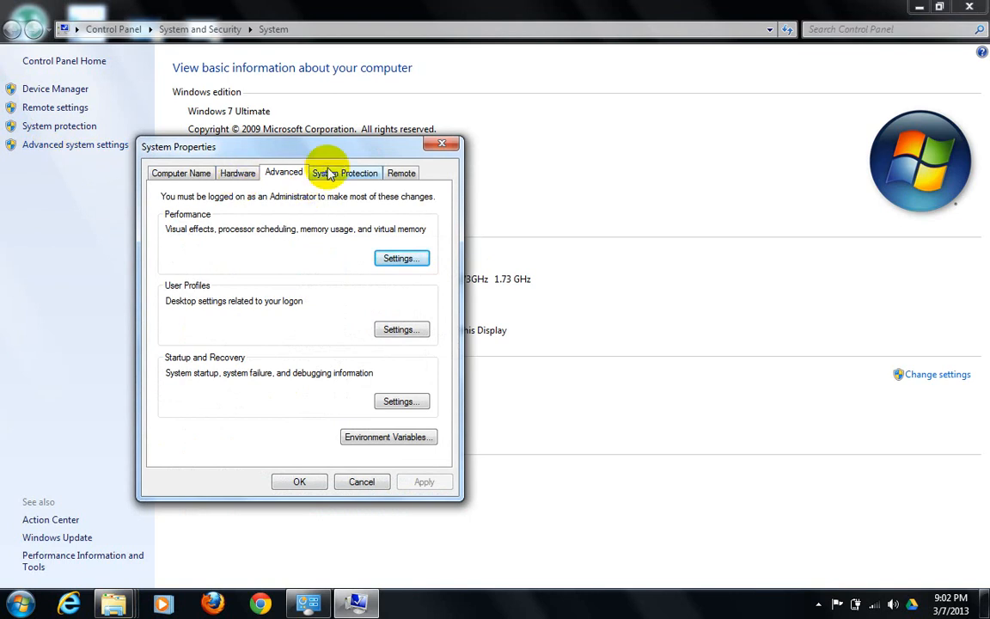
{"action": "mouse_move", "coordinate": [389, 437]}
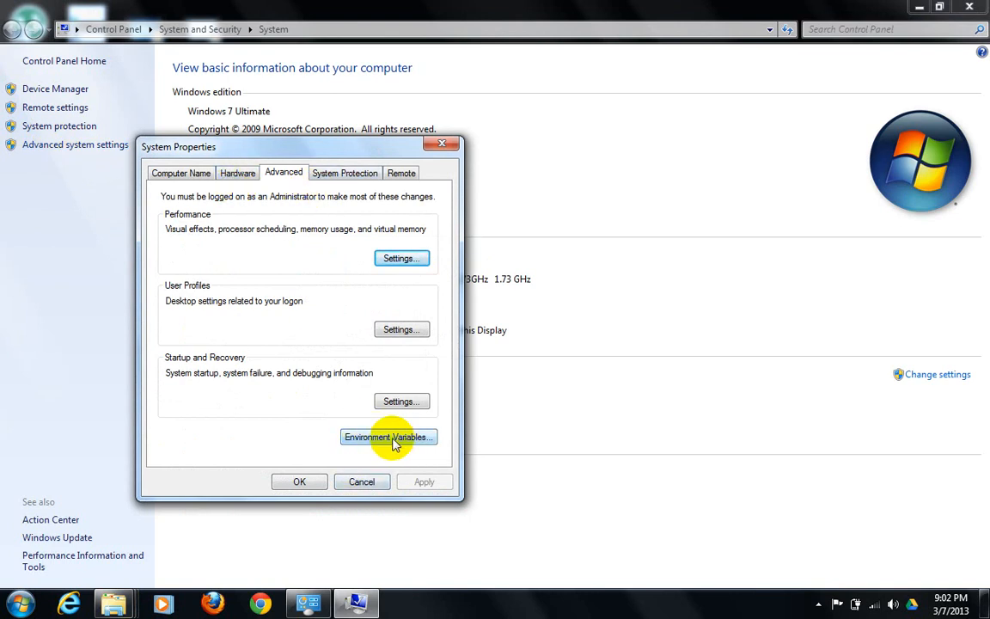
{"action": "mouse_move", "coordinate": [387, 498]}
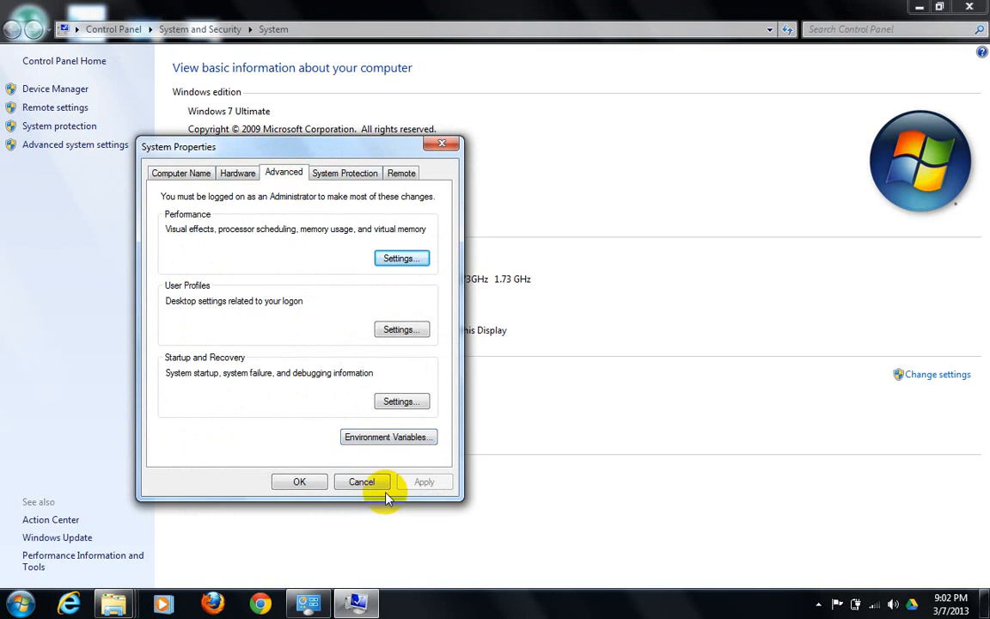
{"action": "left_click", "coordinate": [389, 436]}
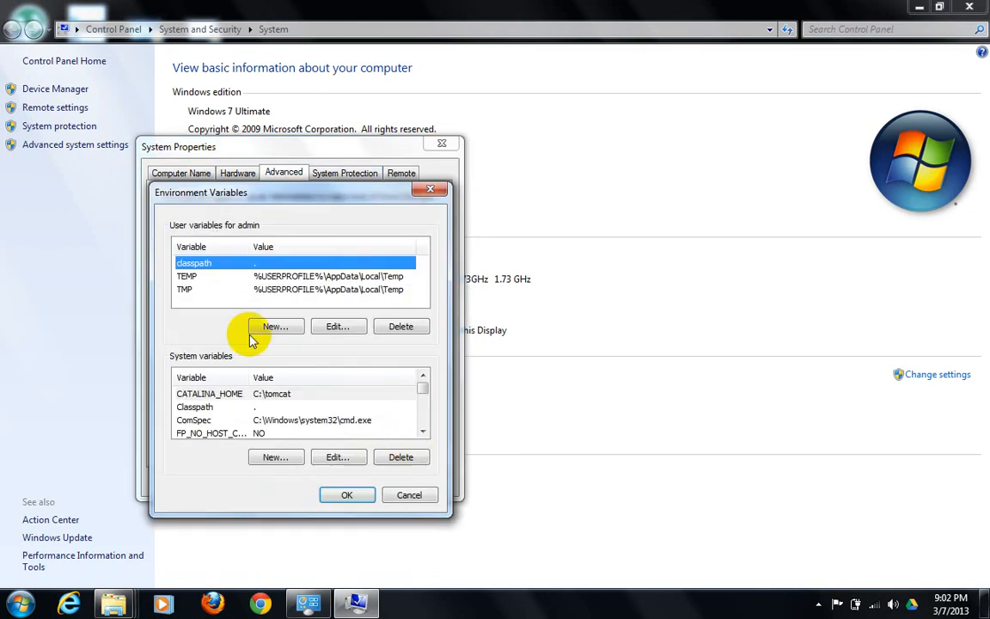
{"action": "mouse_move", "coordinate": [232, 334]}
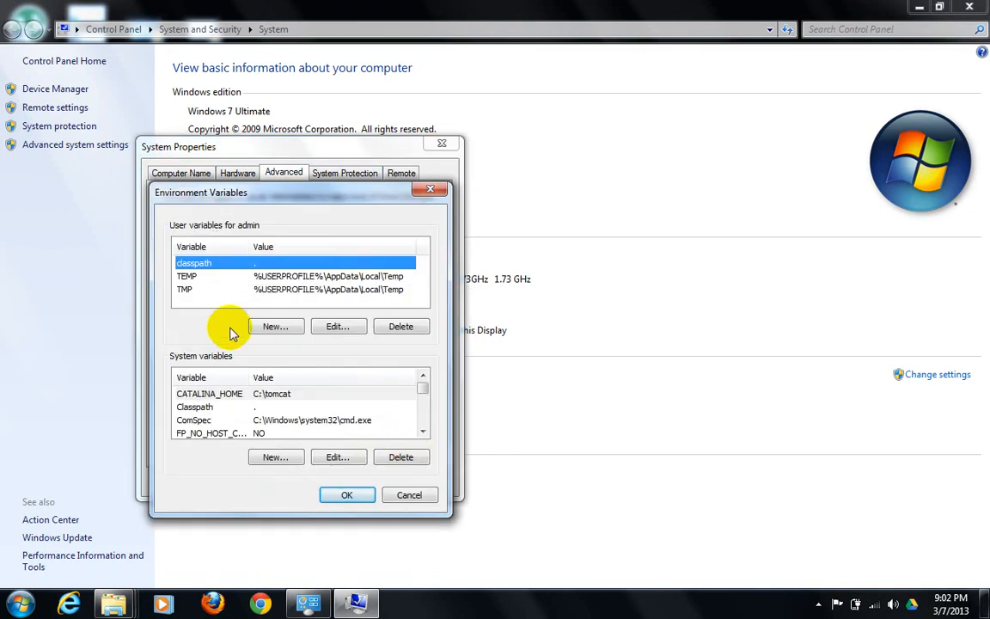
{"action": "mouse_move", "coordinate": [249, 399]}
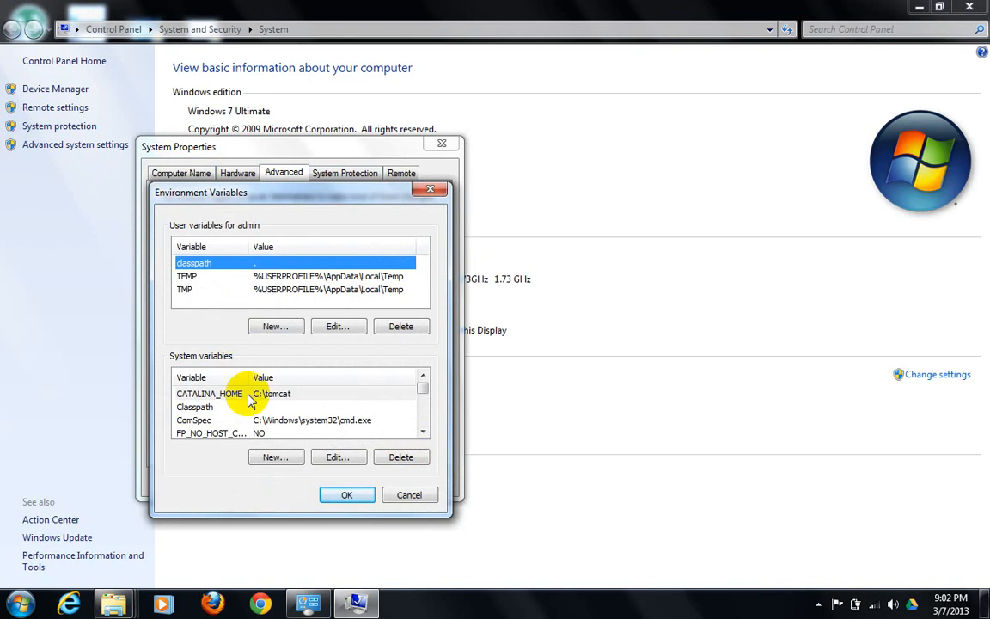
{"action": "left_click", "coordinate": [195, 406]}
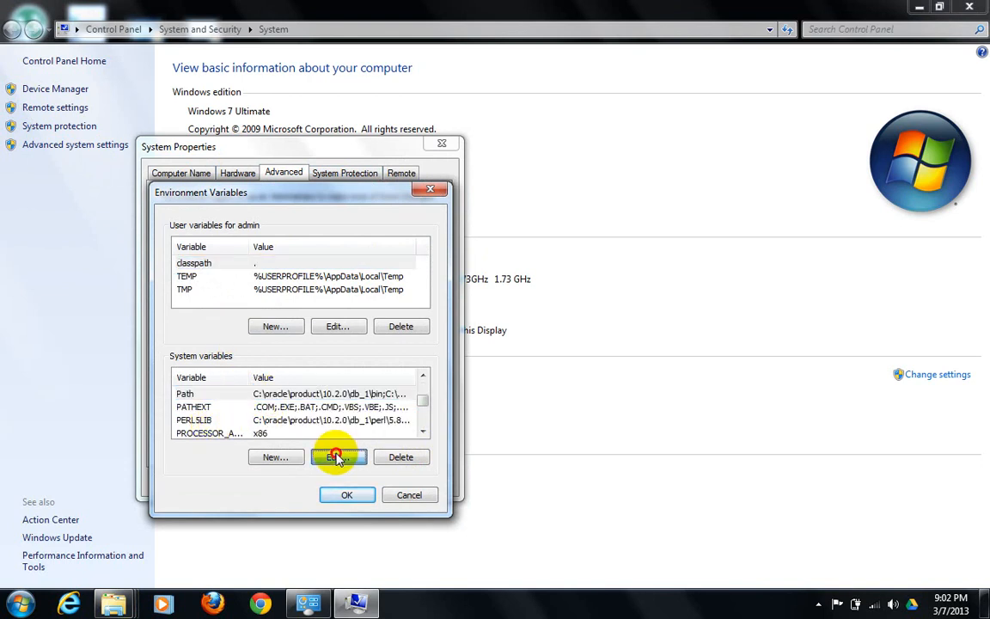
{"action": "left_click", "coordinate": [337, 457]}
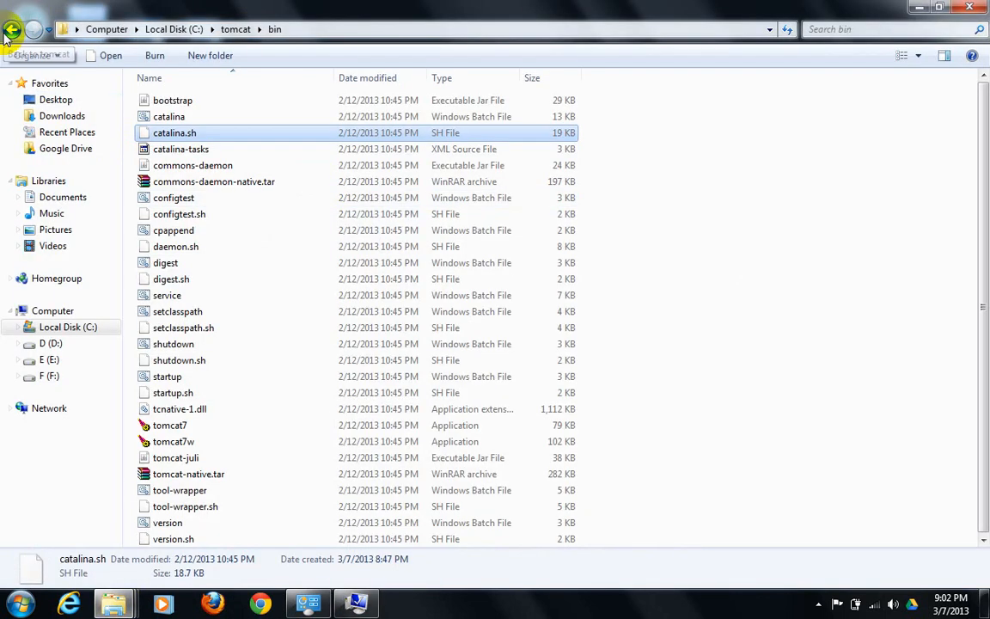
- Browse back to C:\tomcat and into its bin folder in Explorer
{"action": "left_click", "coordinate": [12, 30]}
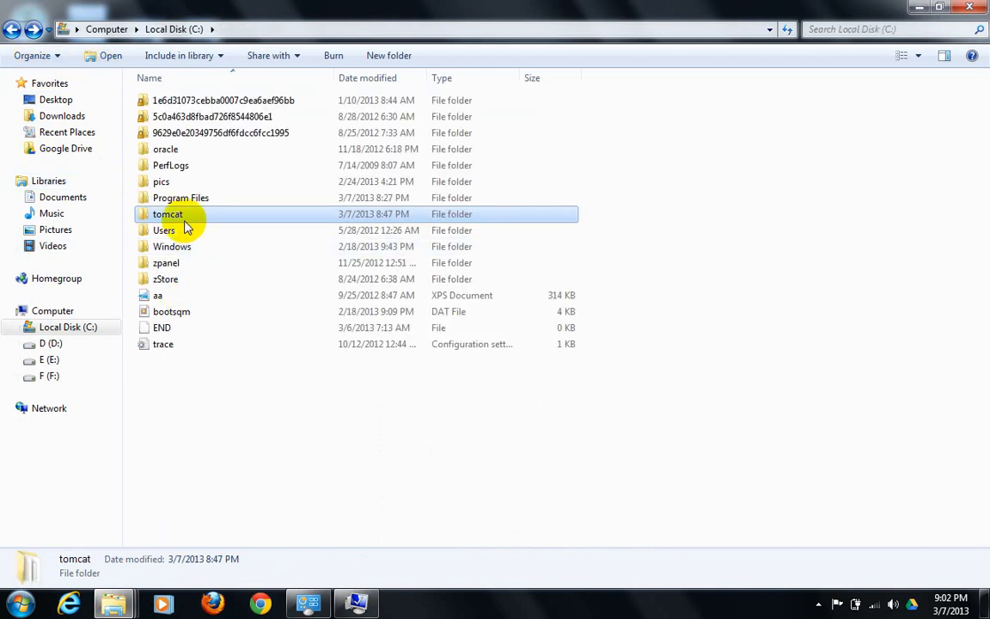
{"action": "left_click", "coordinate": [232, 213]}
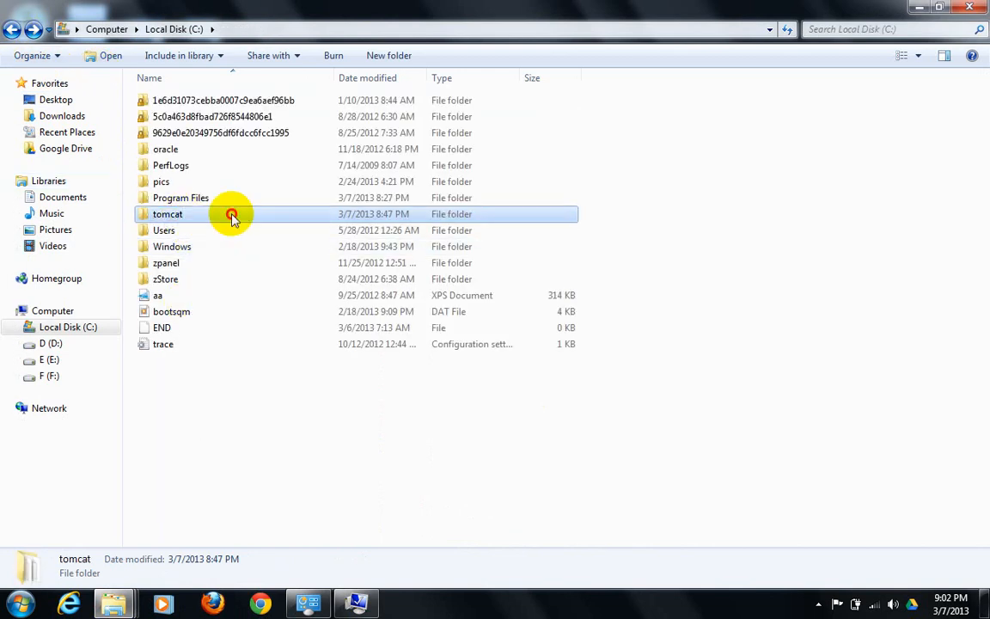
{"action": "double_click", "coordinate": [168, 213]}
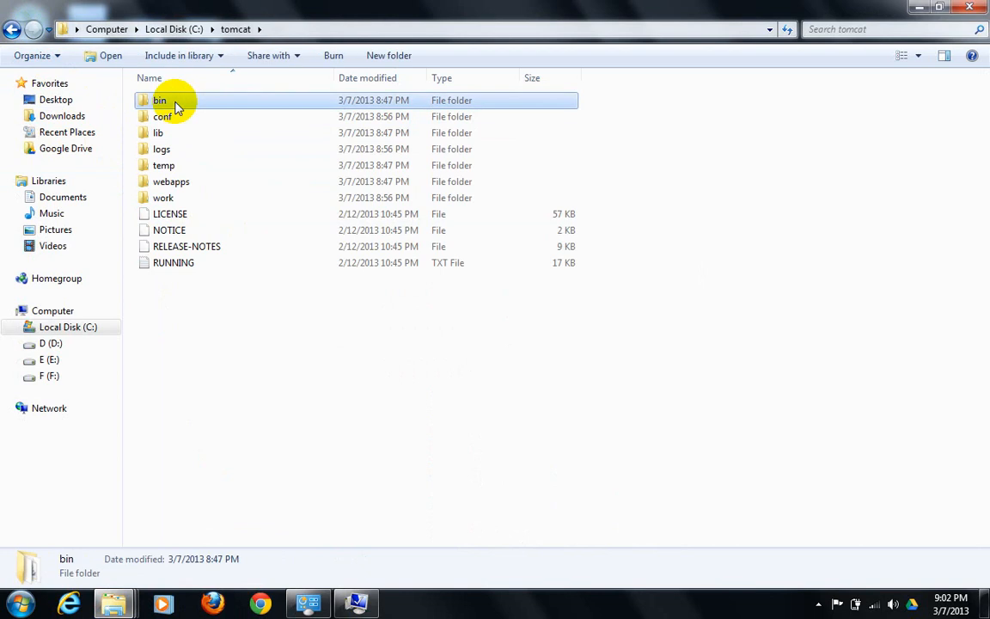
{"action": "double_click", "coordinate": [160, 99]}
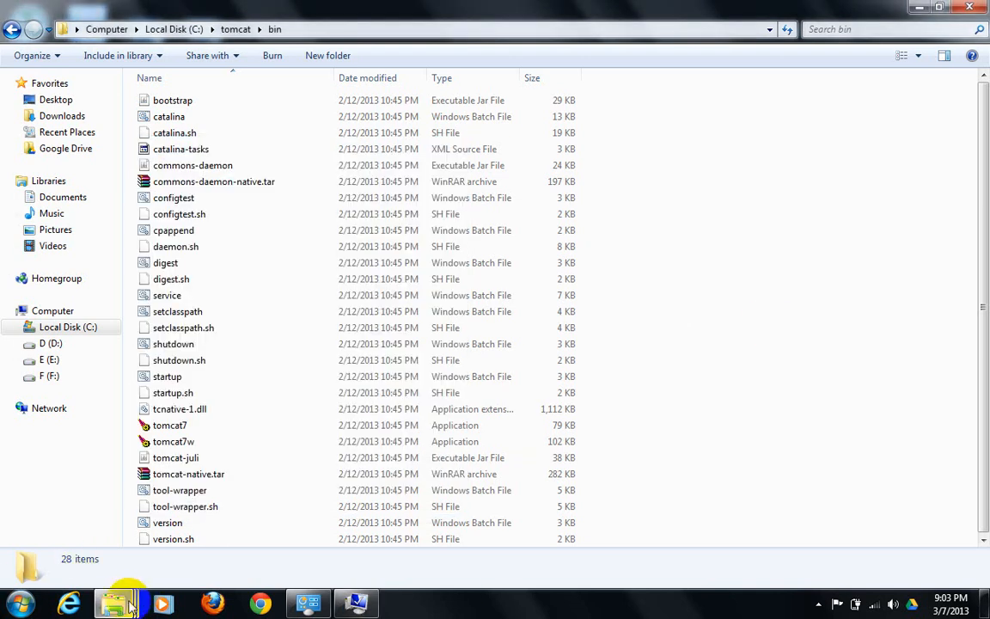
{"action": "mouse_move", "coordinate": [113, 602]}
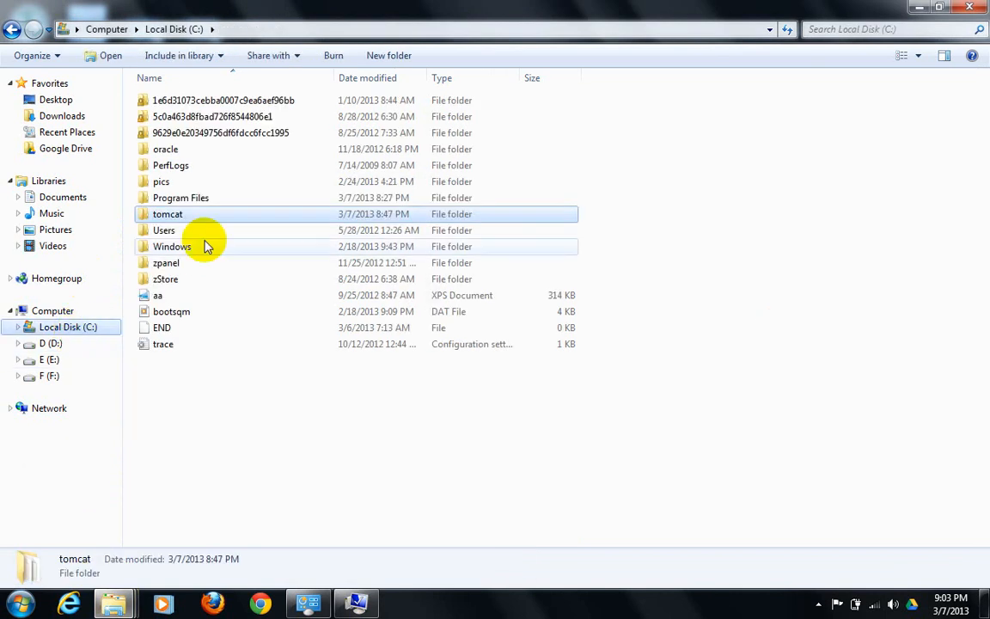
- Browse into C:\Program Files\Java toward the jdk1.7.0 bin folder for the Path value
{"action": "left_click", "coordinate": [180, 197]}
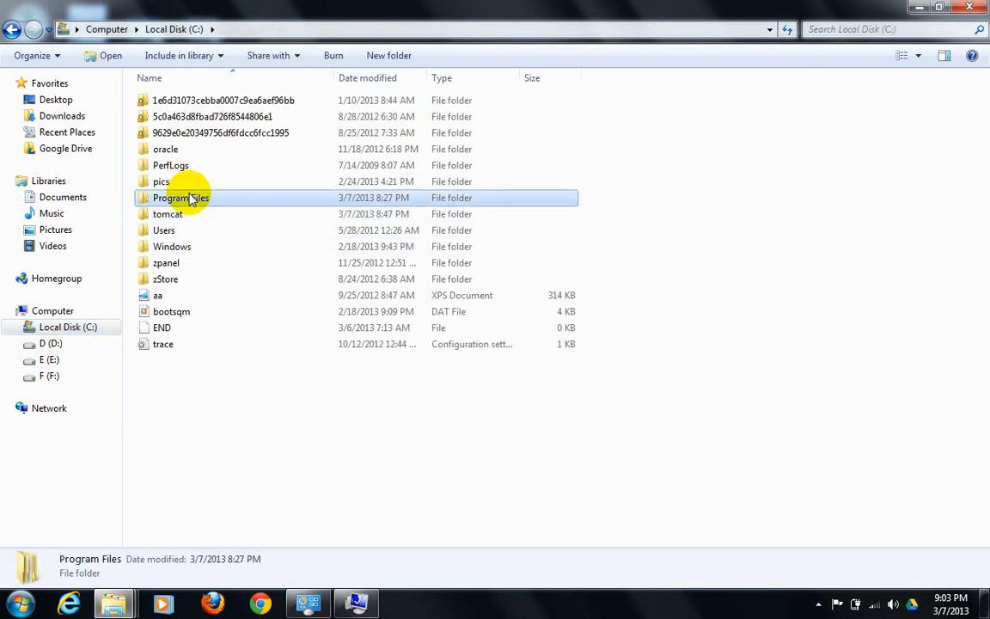
{"action": "double_click", "coordinate": [180, 198]}
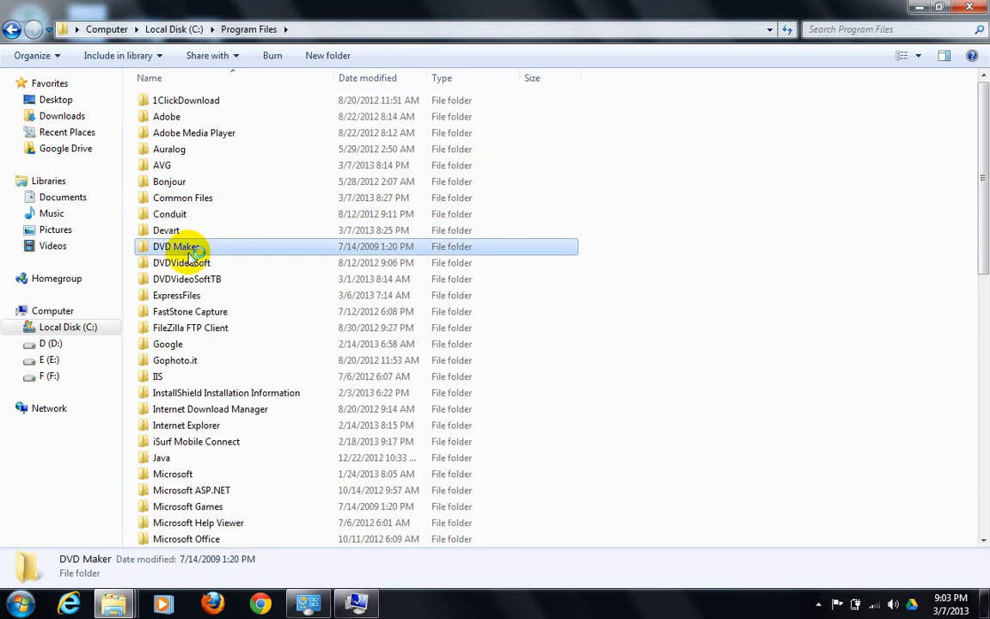
{"action": "left_click", "coordinate": [162, 457]}
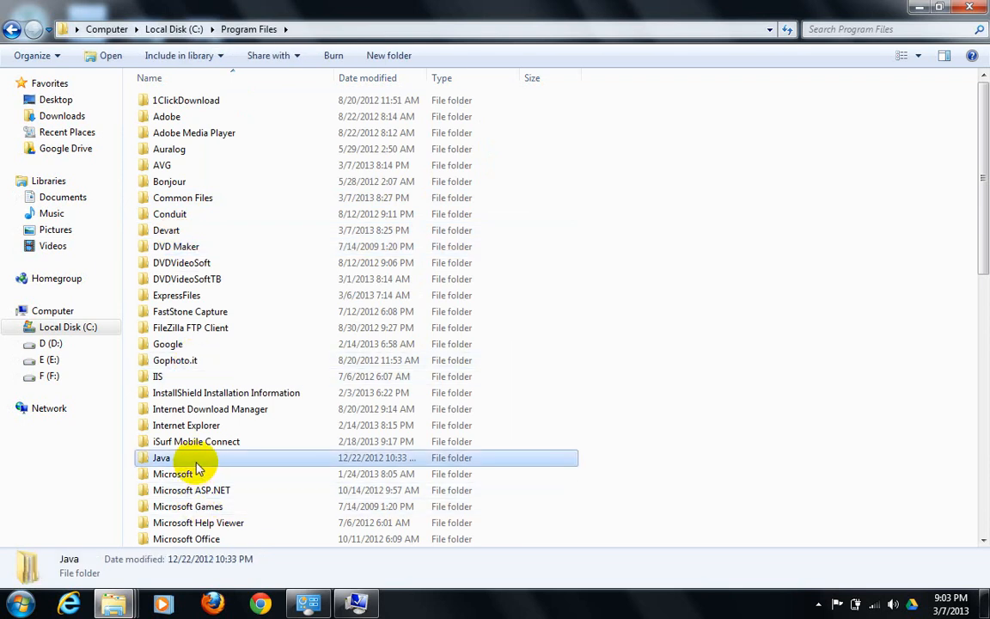
{"action": "double_click", "coordinate": [162, 457]}
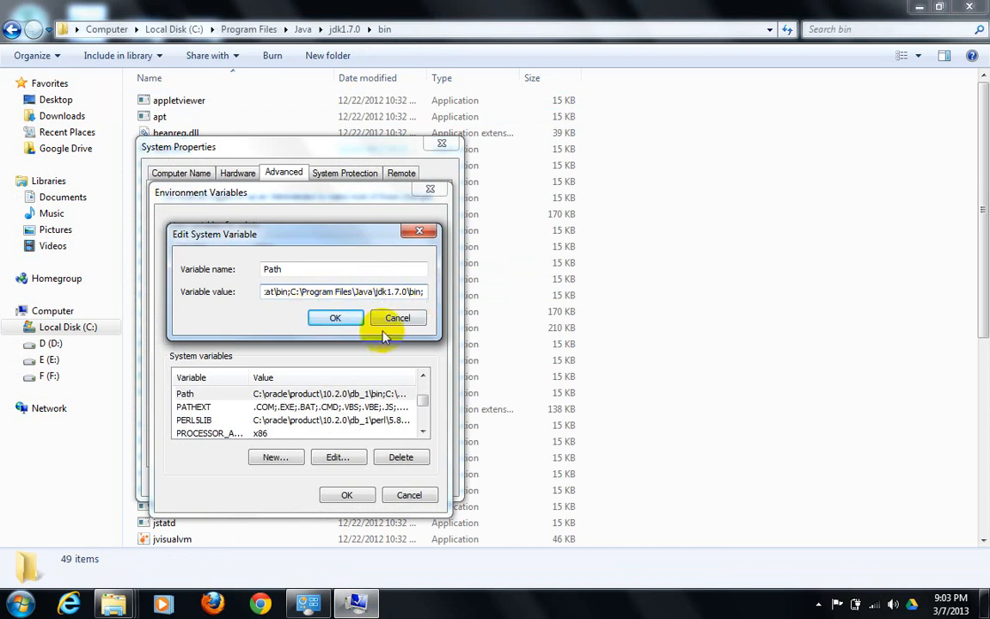
- Leave the Path editor and confirm JAVA_HOME holds C:\Program Files\Java\jdk1.7.0
{"action": "left_click", "coordinate": [397, 318]}
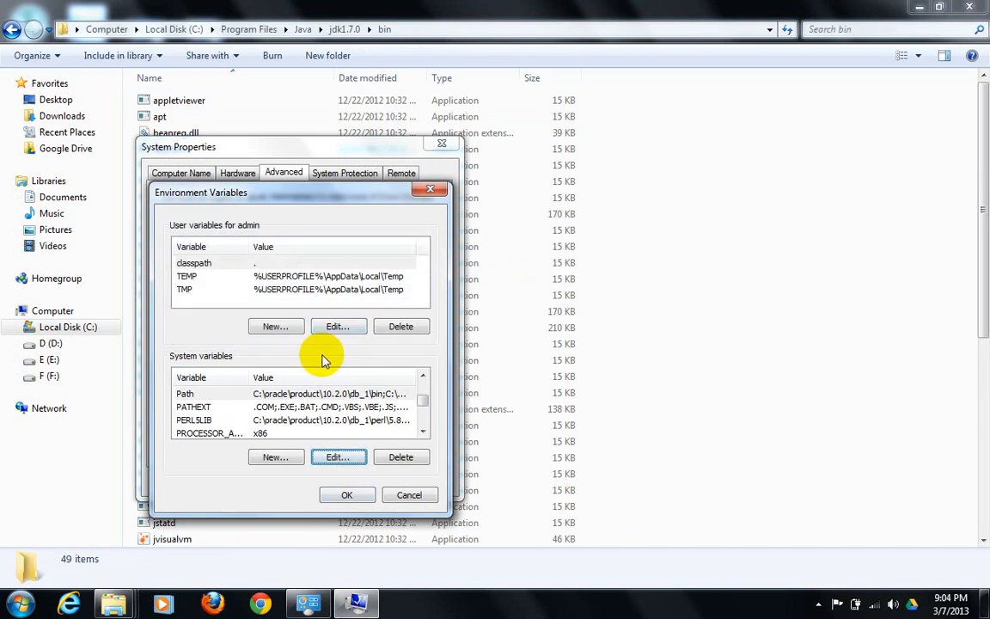
{"action": "left_click", "coordinate": [258, 409]}
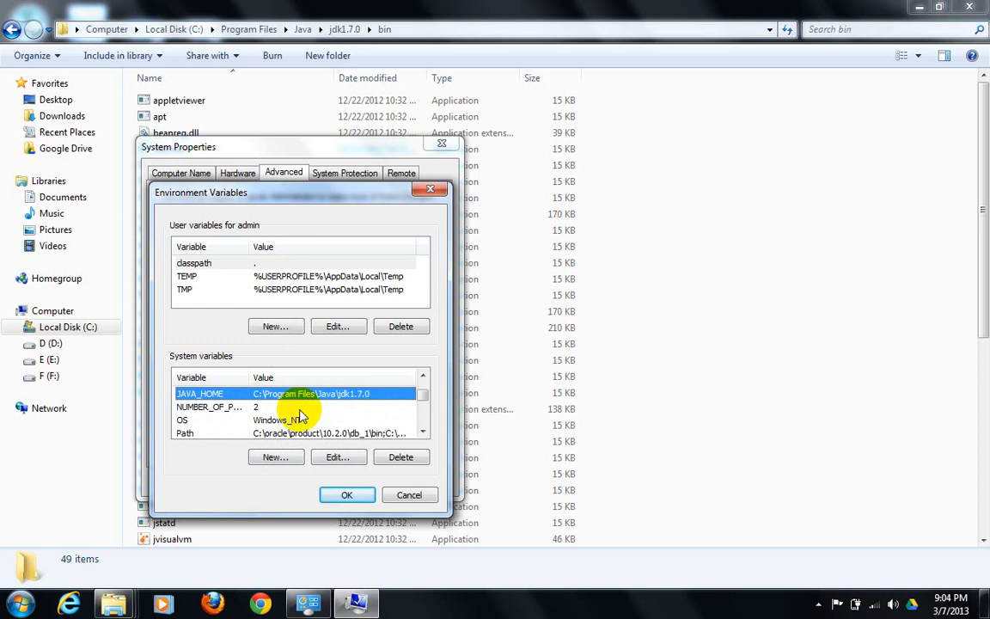
{"action": "left_click", "coordinate": [337, 457]}
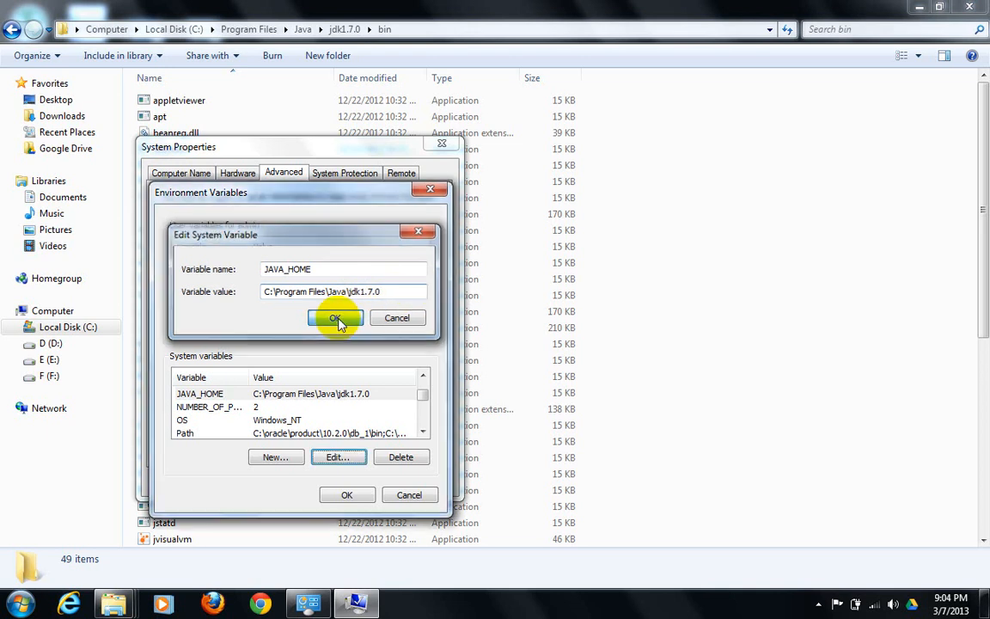
{"action": "left_click", "coordinate": [333, 316]}
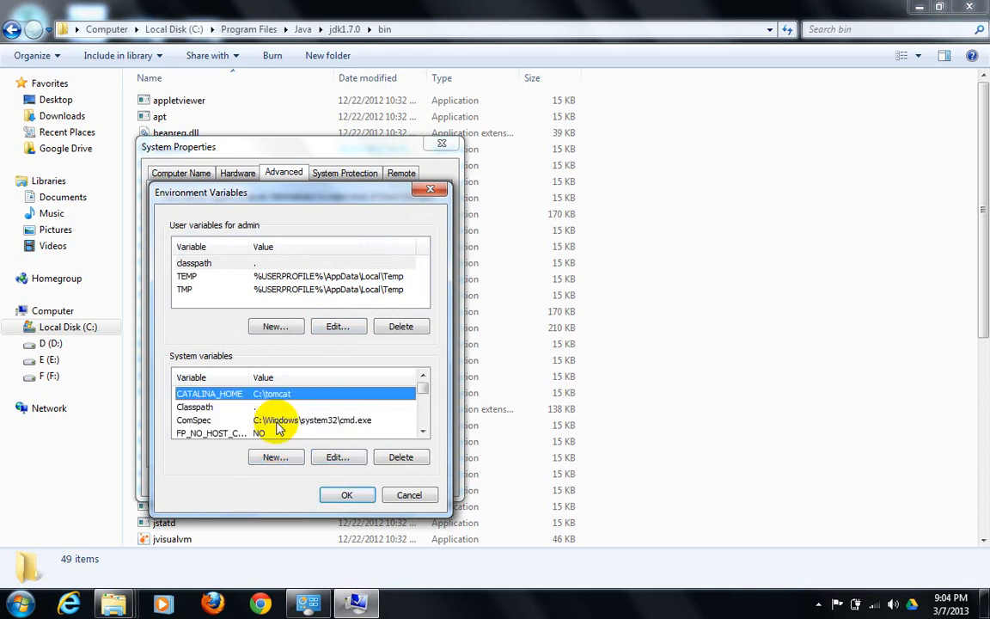
- Check Classpath is a single dot, leave it unchanged and close Environment Variables with OK
{"action": "left_click", "coordinate": [232, 405]}
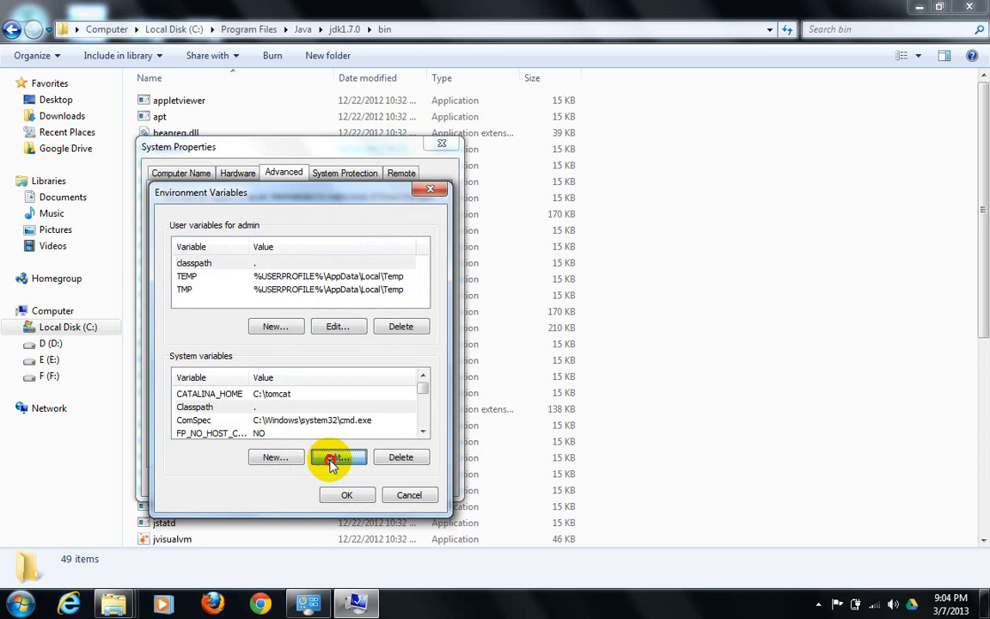
{"action": "left_click", "coordinate": [337, 457]}
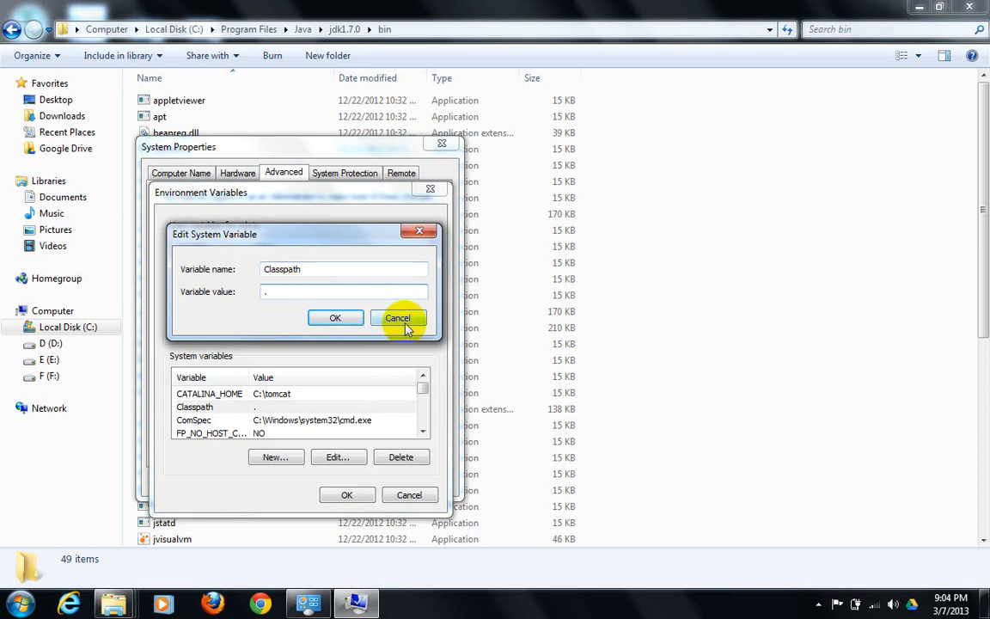
{"action": "left_click", "coordinate": [398, 318]}
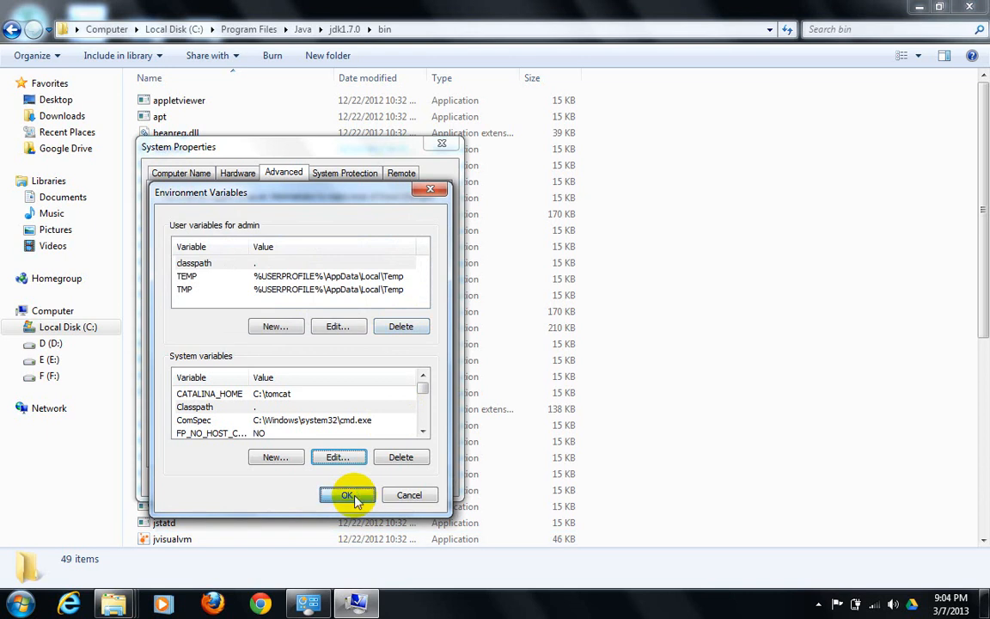
{"action": "left_click", "coordinate": [347, 495]}
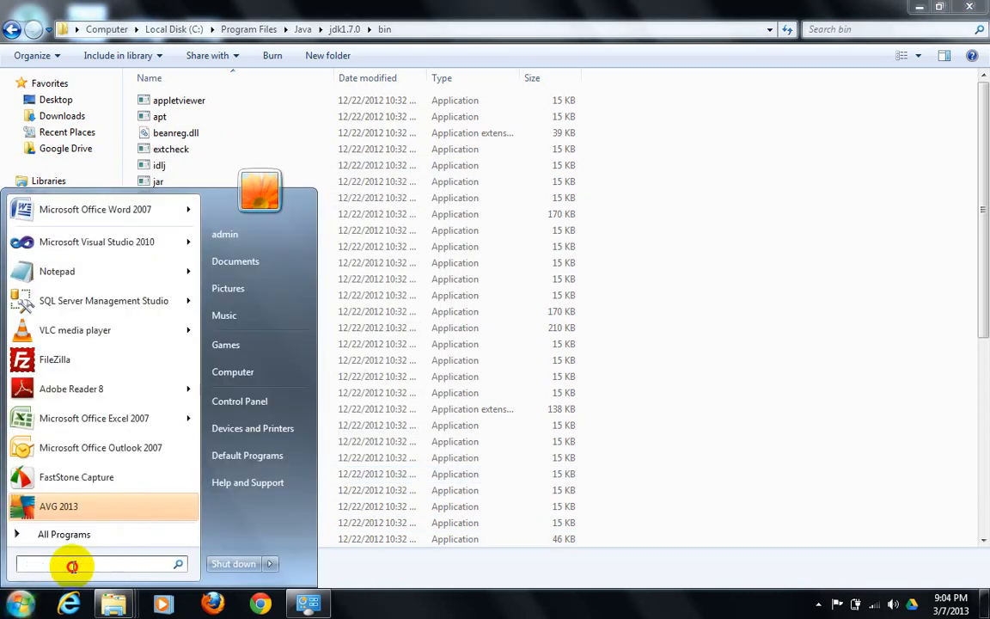
- Launch cmd.exe from the Start menu search and enter the start command
{"action": "type", "text": "cmd"}
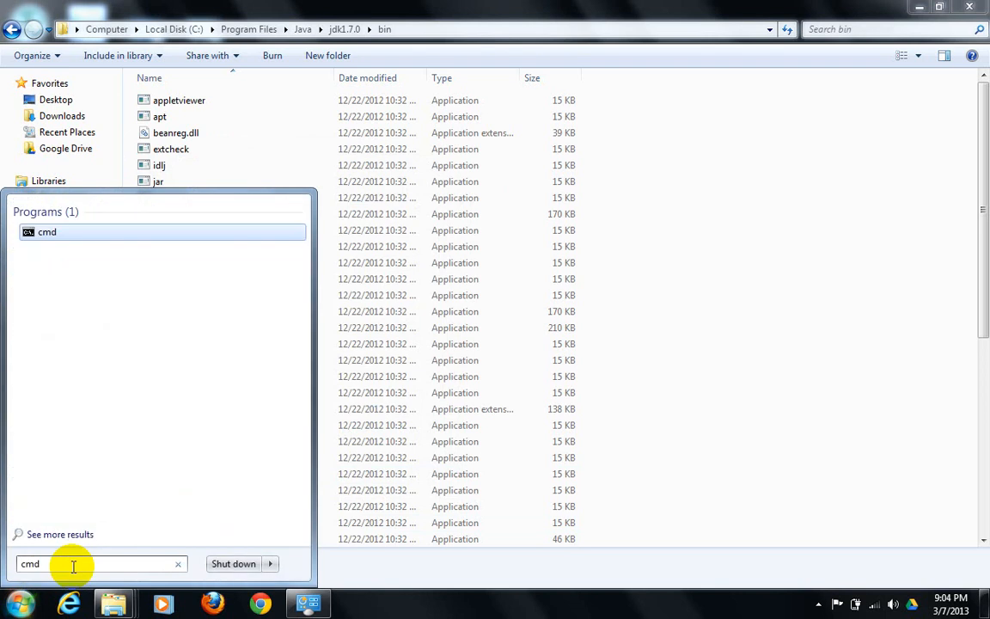
{"action": "left_click", "coordinate": [48, 232]}
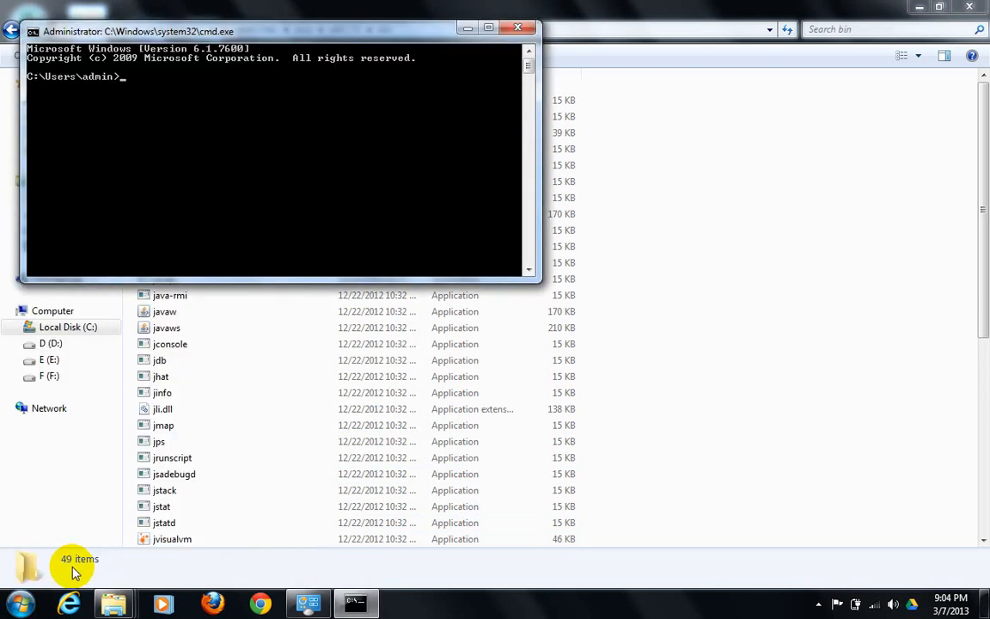
{"action": "type", "text": "start"}
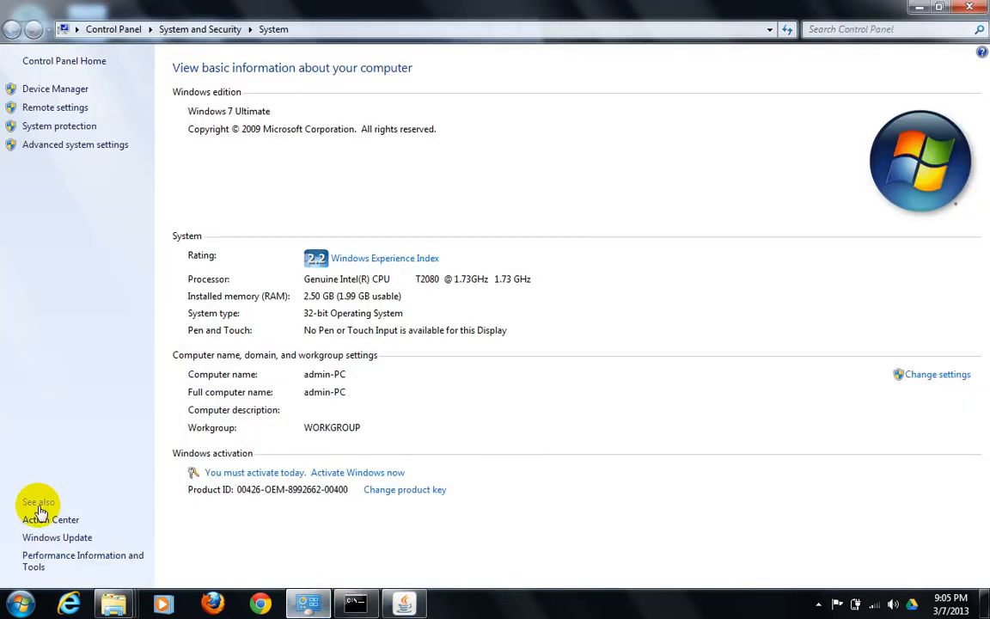
- Reopen Environment Variables and confirm CATALINA_HOME is still C:\tomcat
{"action": "left_click", "coordinate": [76, 144]}
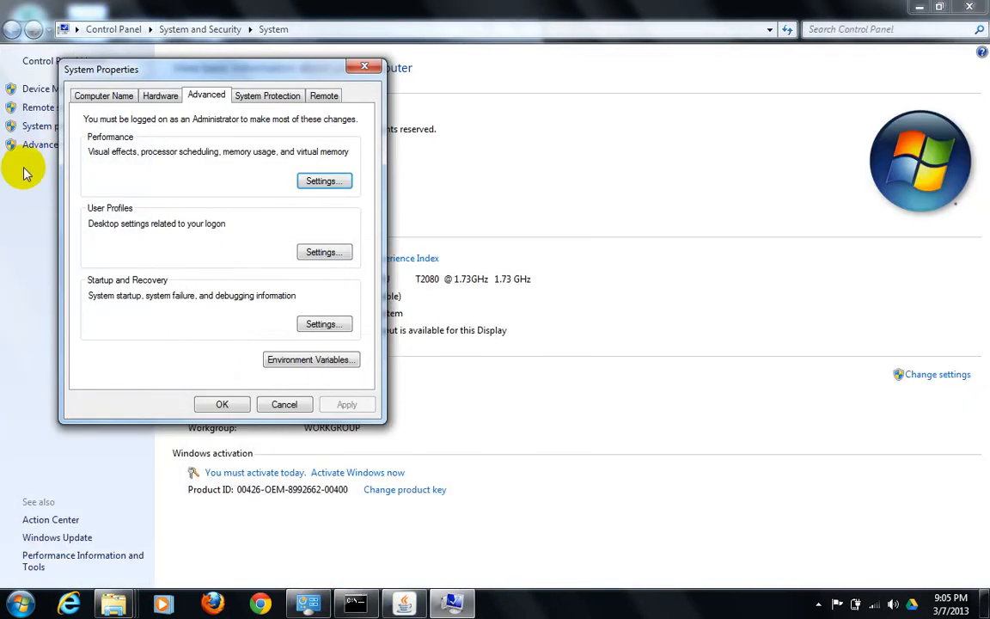
{"action": "mouse_move", "coordinate": [268, 96]}
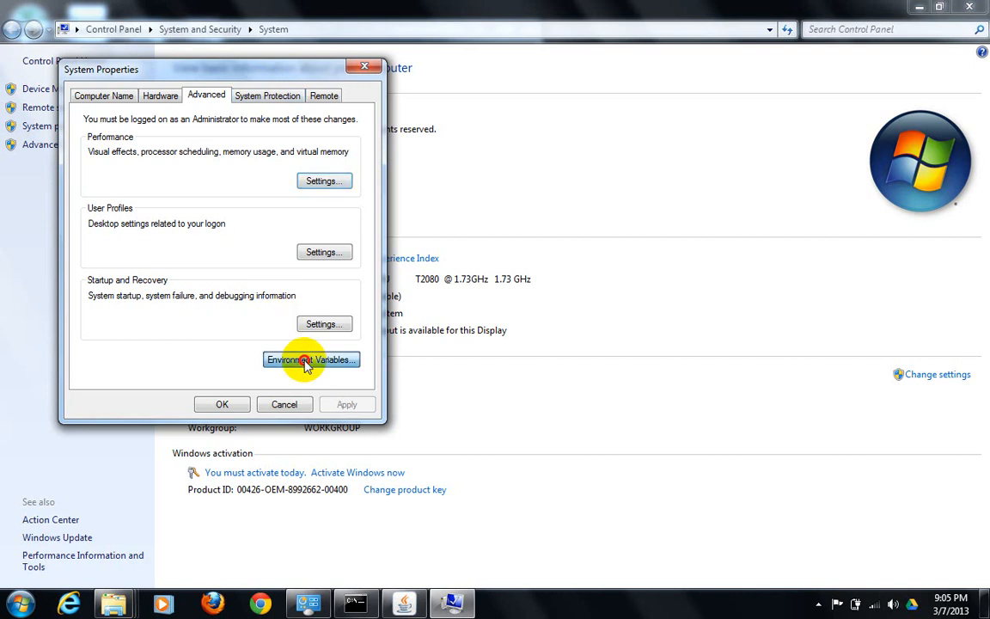
{"action": "left_click", "coordinate": [309, 359]}
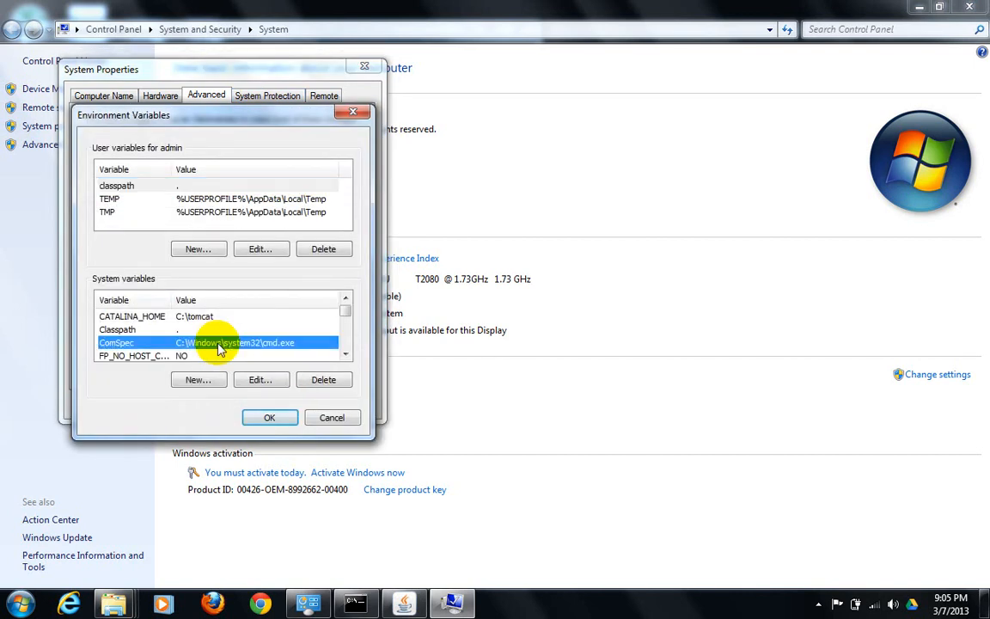
{"action": "left_click", "coordinate": [131, 316]}
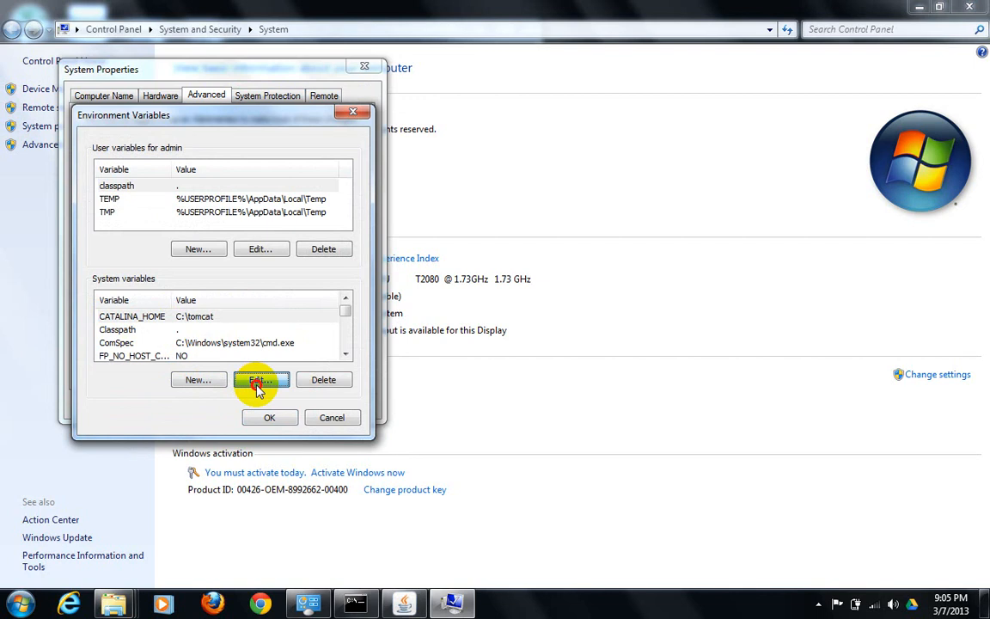
{"action": "left_click", "coordinate": [261, 380]}
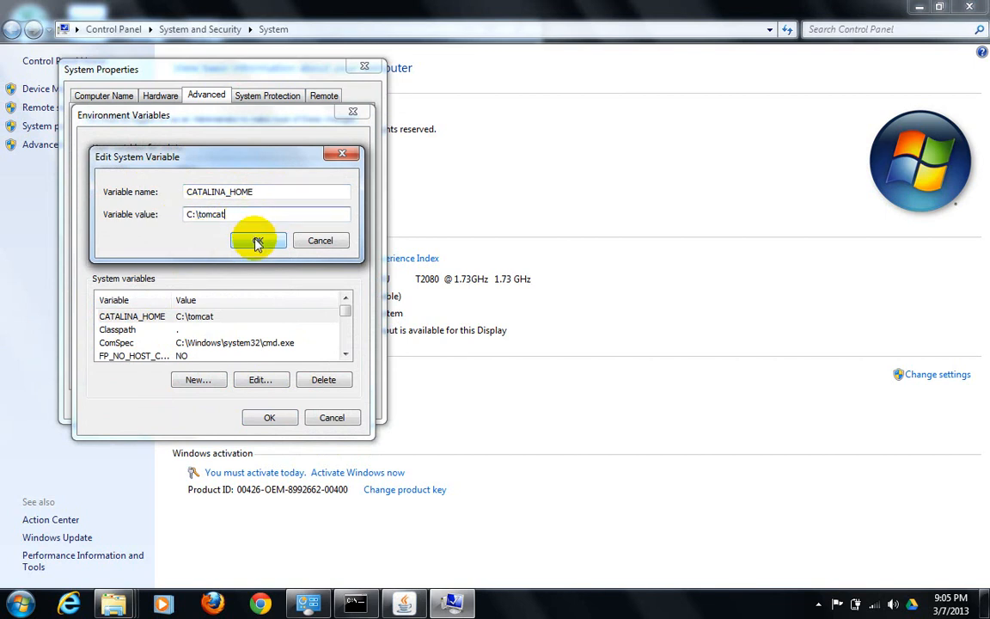
{"action": "left_click", "coordinate": [258, 240]}
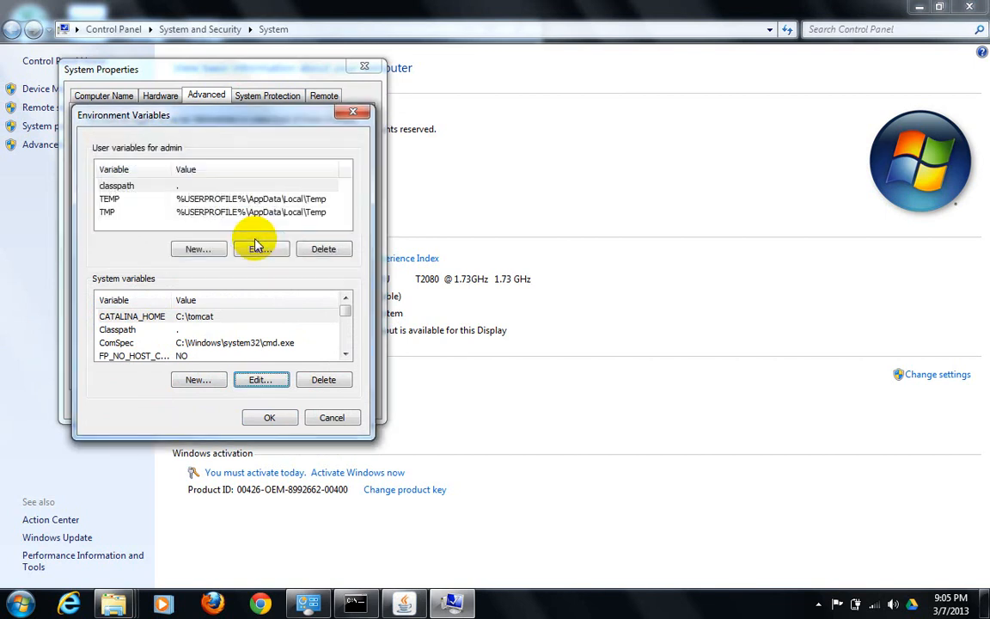
{"action": "mouse_move", "coordinate": [244, 262]}
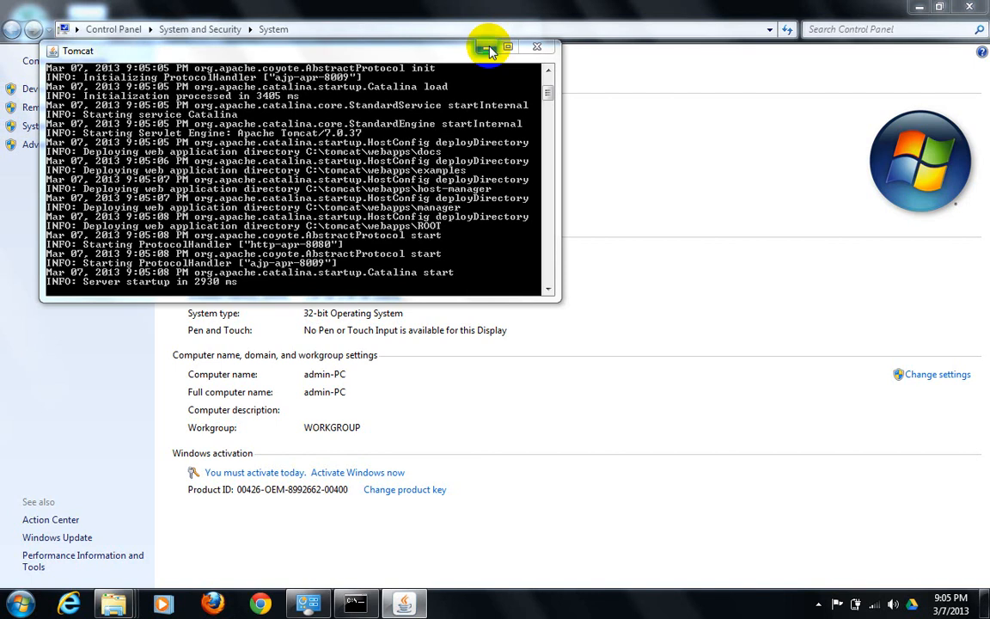
- Minimise the Tomcat console after it reports server startup in 2930 ms
{"action": "left_click", "coordinate": [509, 47]}
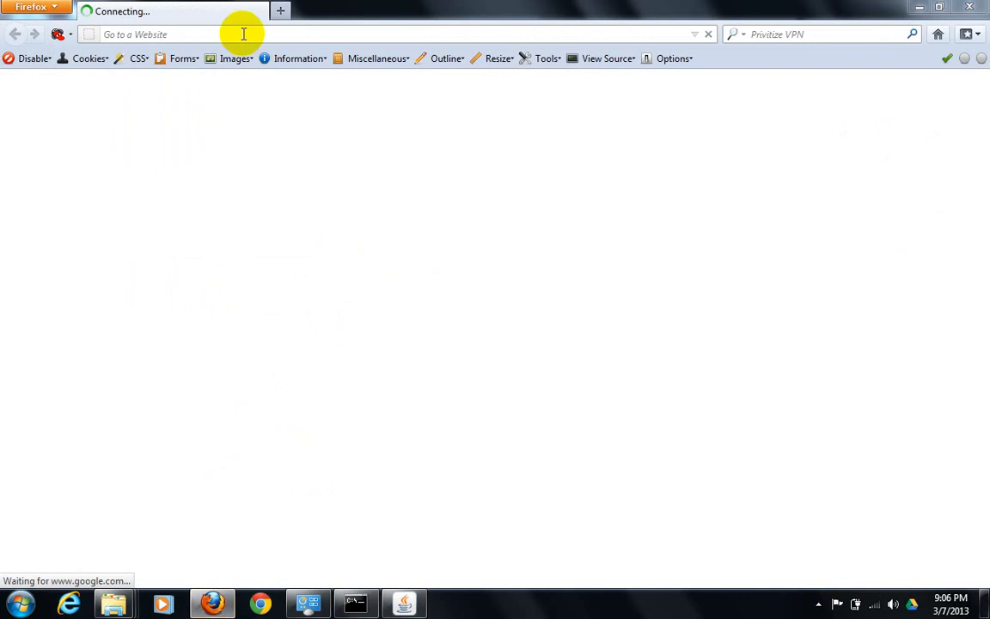
- Load localhost:8080 in Firefox to show the Apache Tomcat/7.0.37 welcome page
{"action": "left_click", "coordinate": [244, 35]}
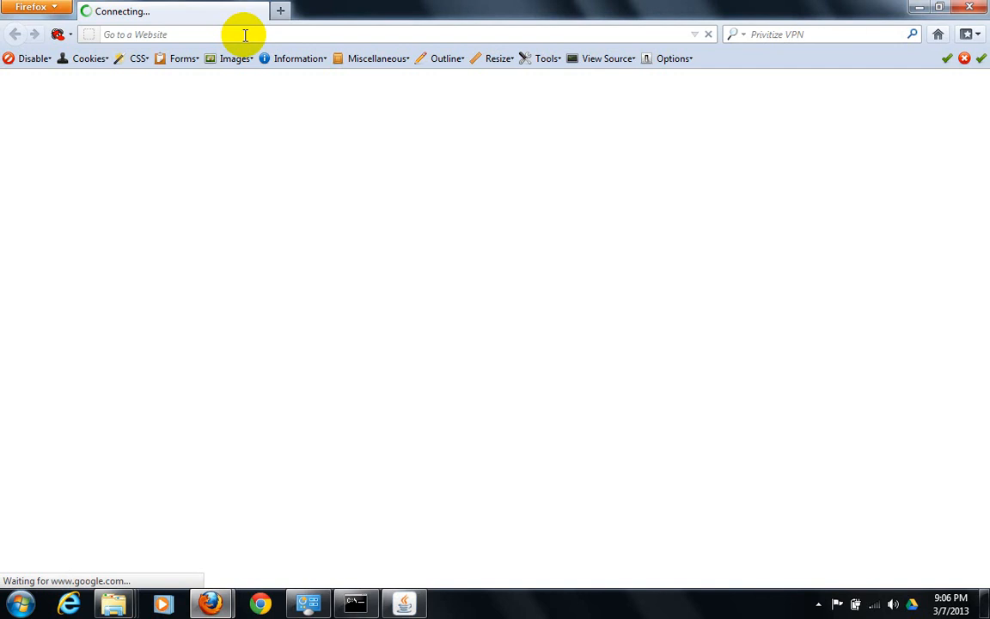
{"action": "type", "text": "localhost:8080"}
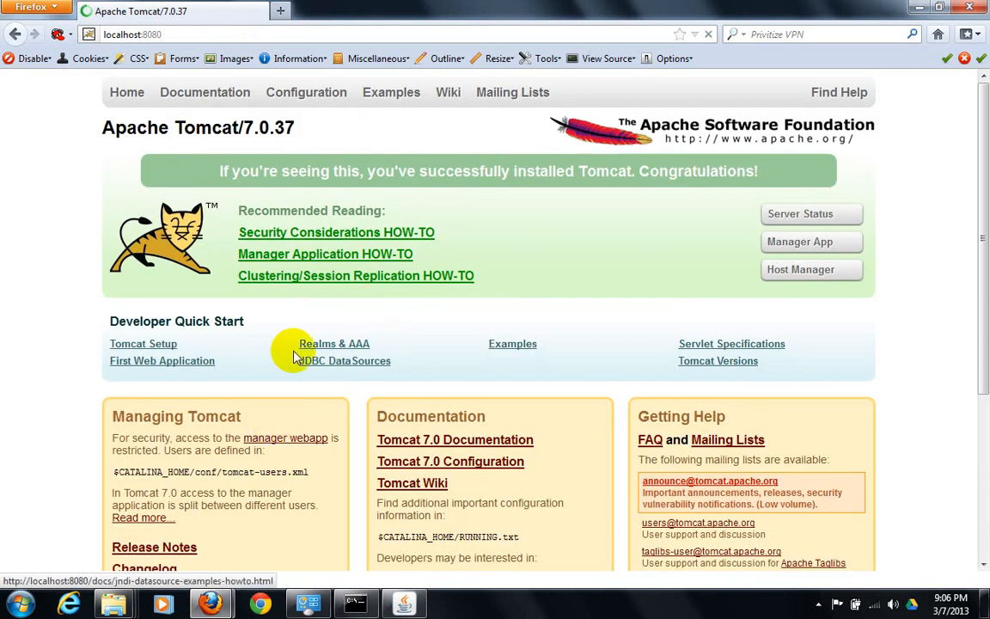
{"action": "mouse_move", "coordinate": [327, 255]}
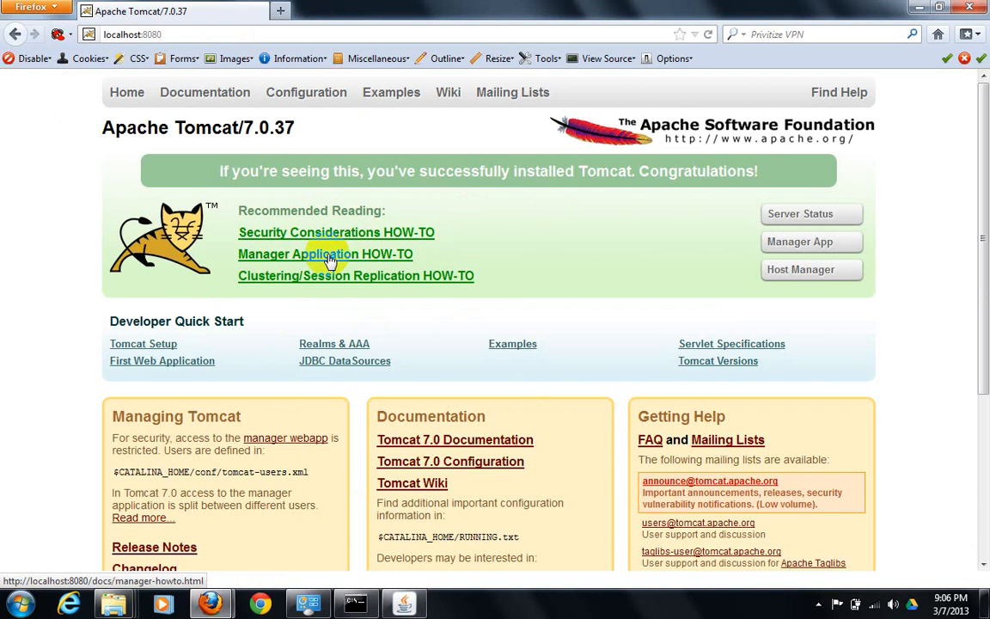